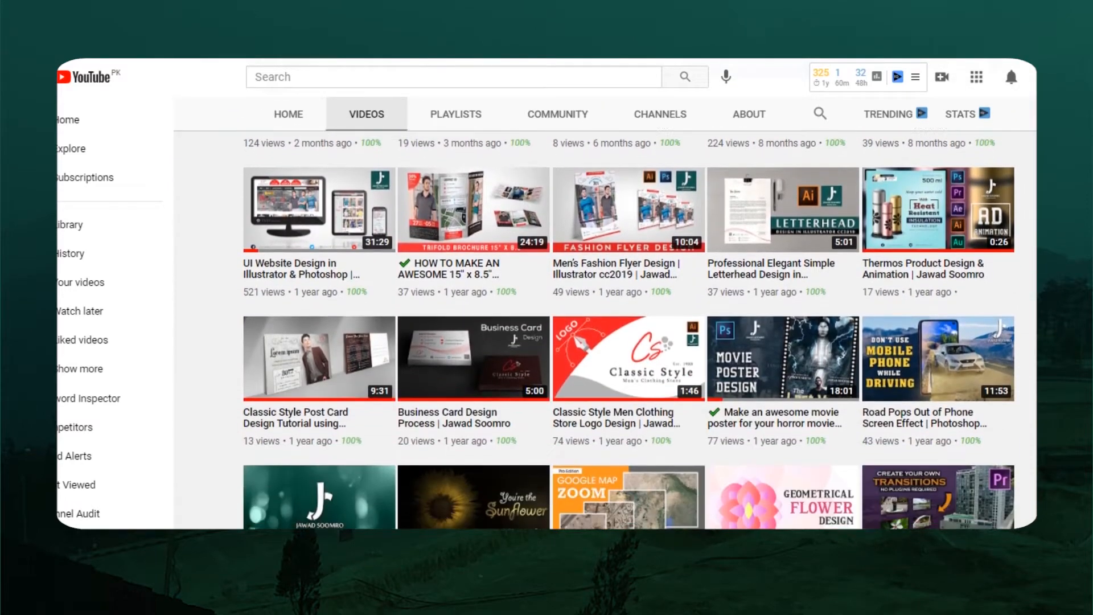
Scroll past the YouTube channel's video list to reveal the blank InDesign letter page
scroll("down", 3)
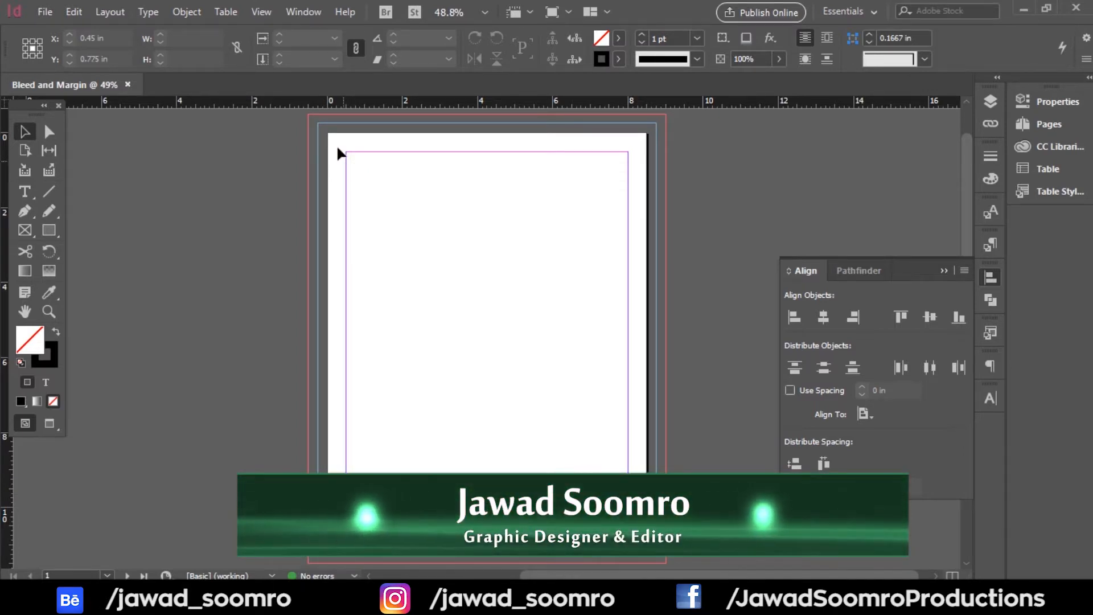
left_click(339, 146)
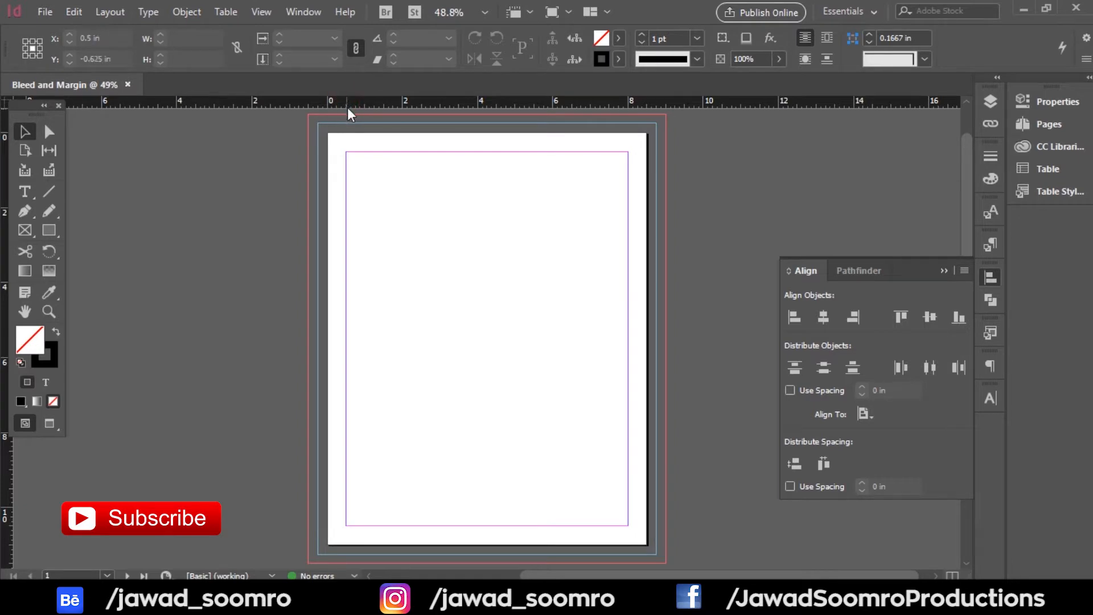
left_click(43, 11)
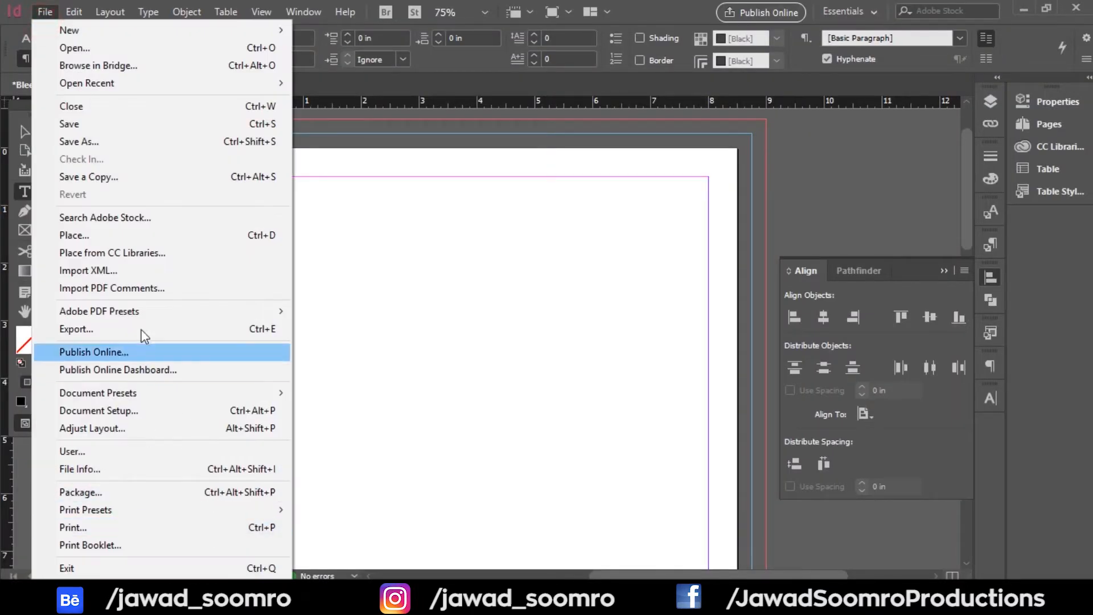
mouse_move(167, 361)
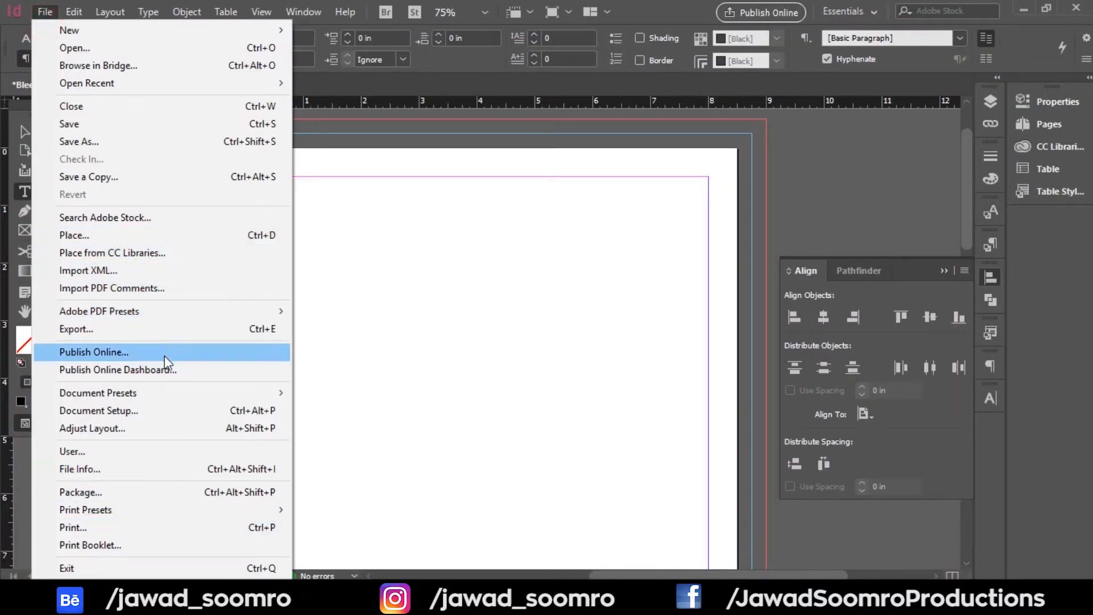
mouse_move(174, 217)
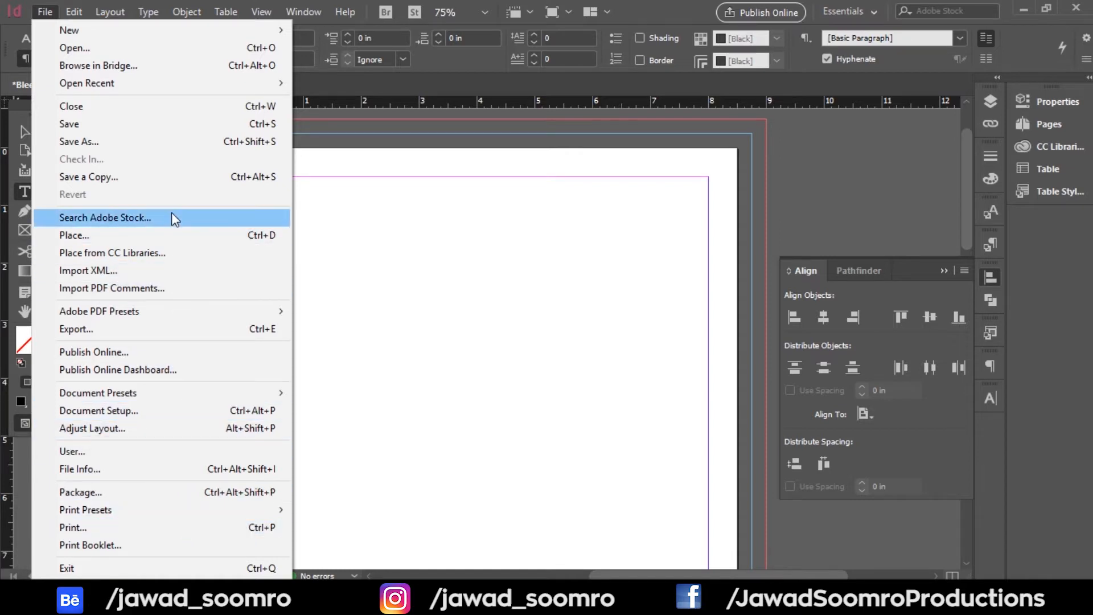
Dismiss the File menu and start a text frame inside the page margins
left_click(391, 217)
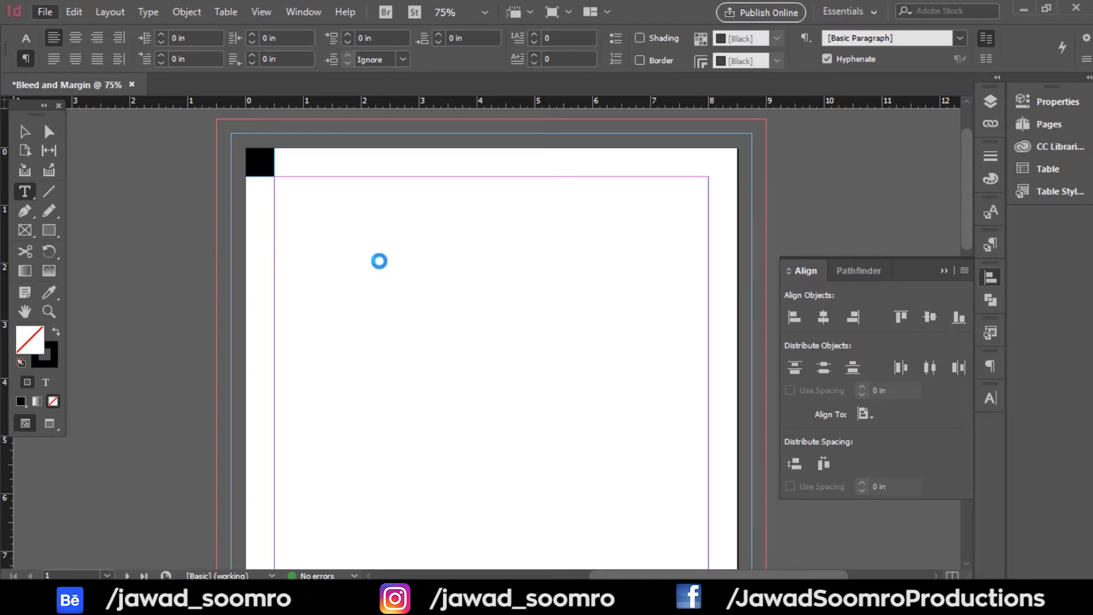
left_click(43, 12)
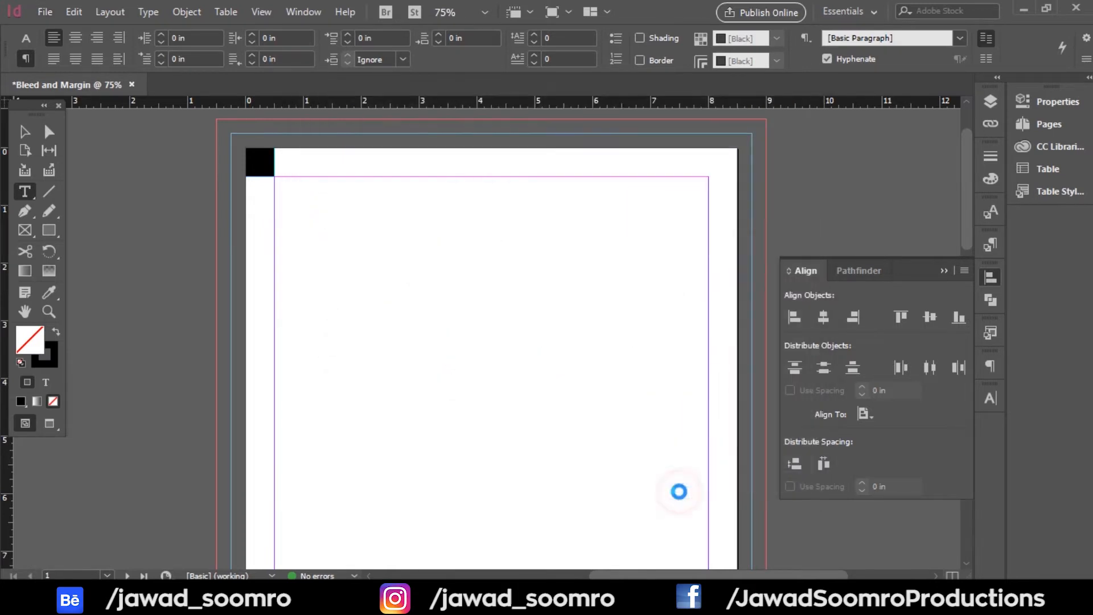
mouse_move(412, 249)
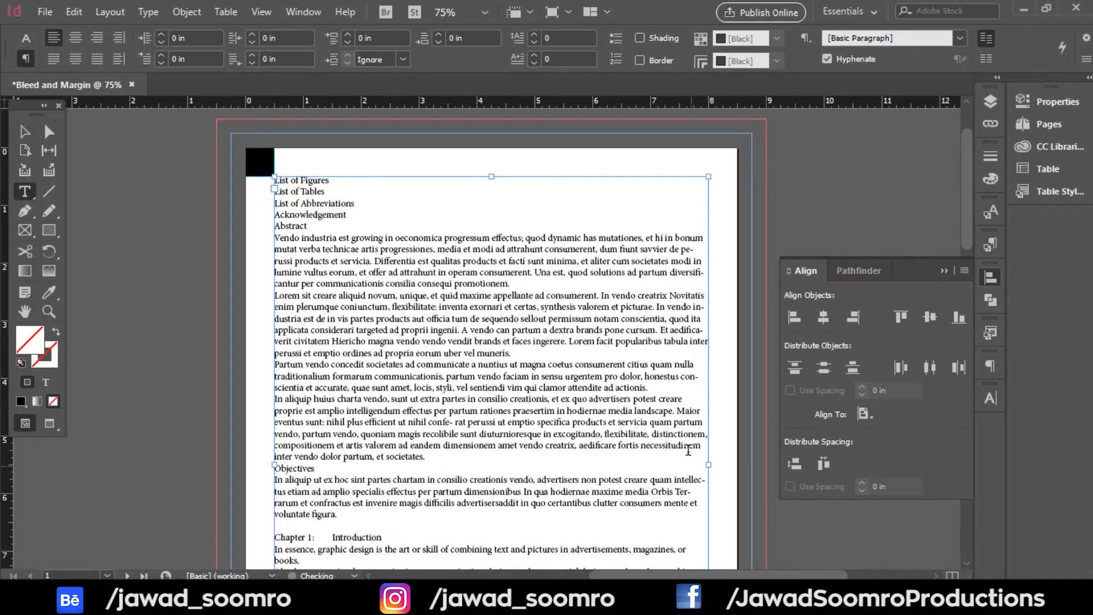
scroll("down", 3)
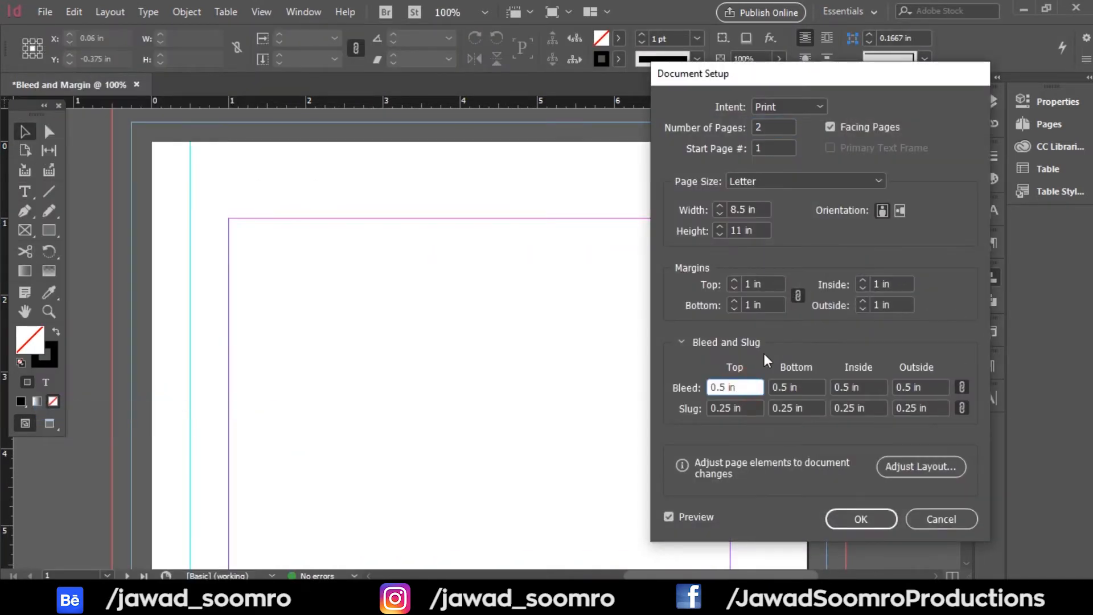
Set the linked margins to 0.125 in, confirm, and cancel the Place dialog
type("0.125 in")
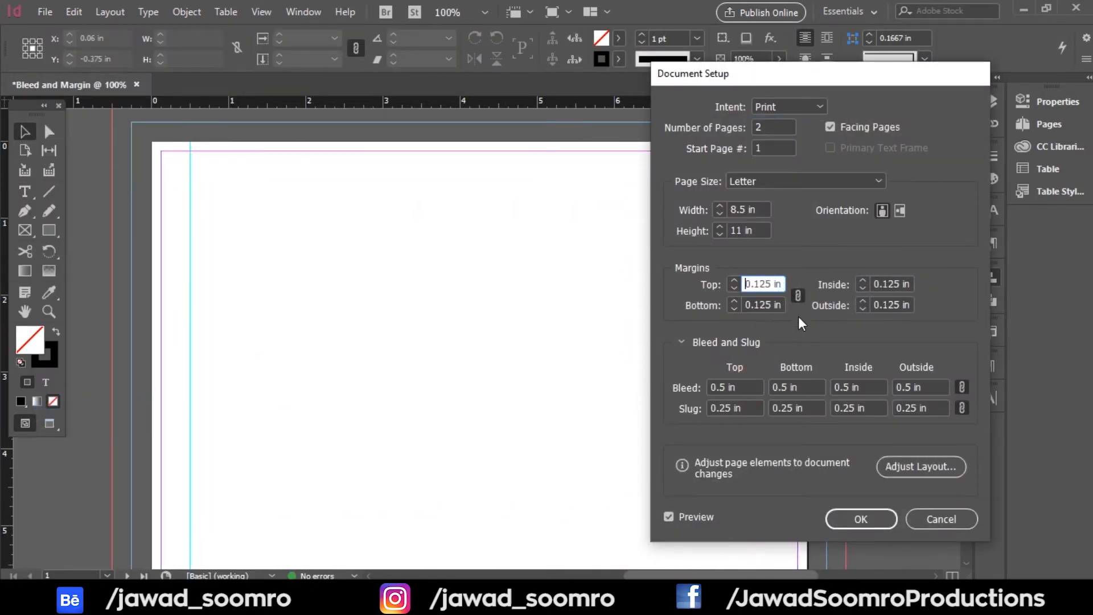
left_click(860, 518)
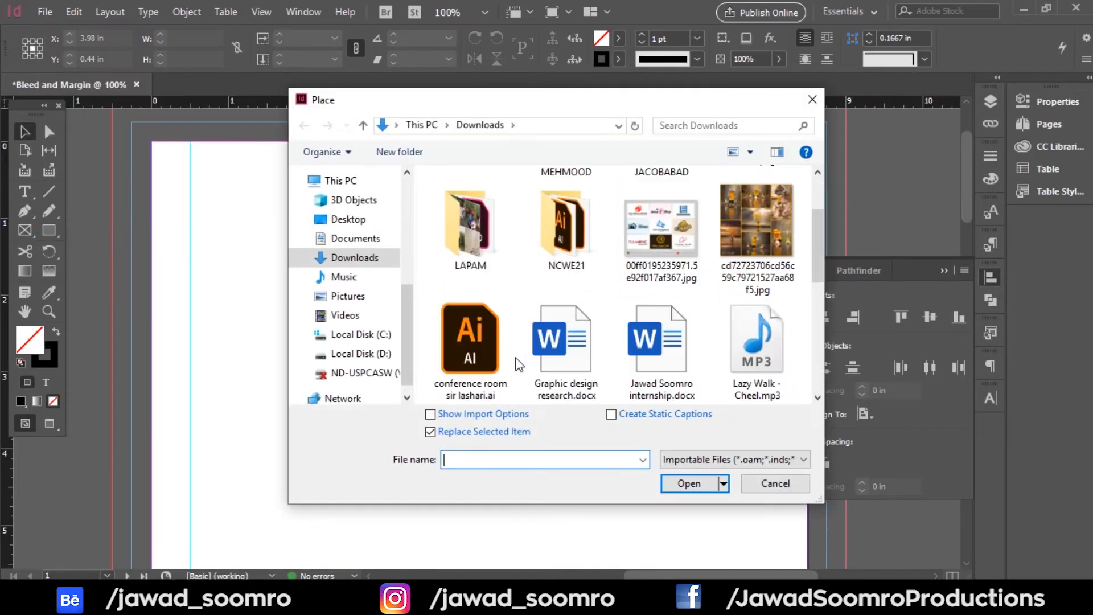
left_click(773, 484)
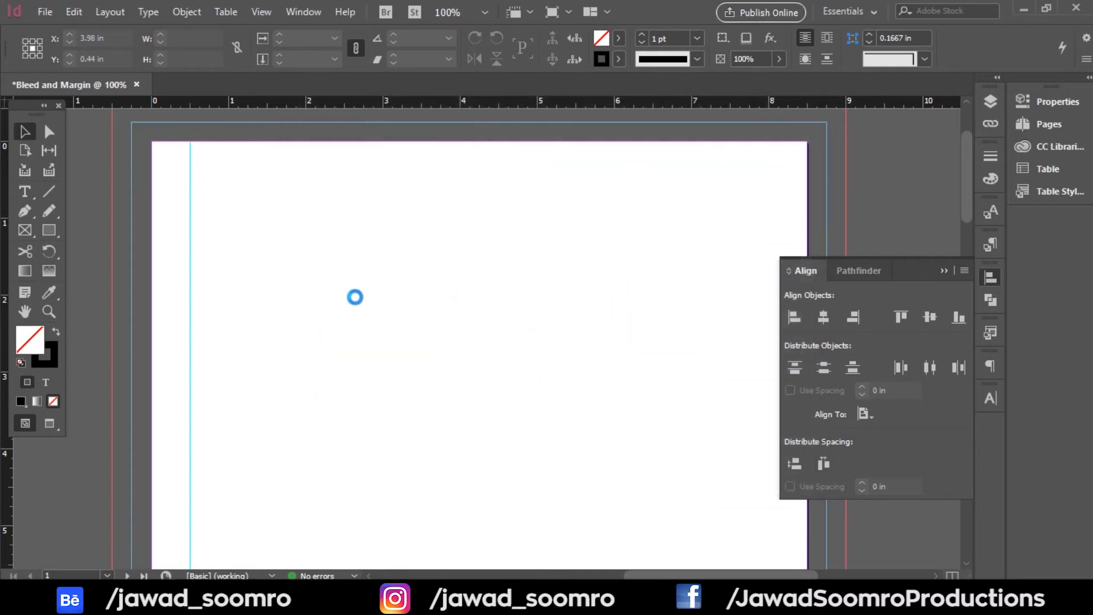
mouse_move(279, 251)
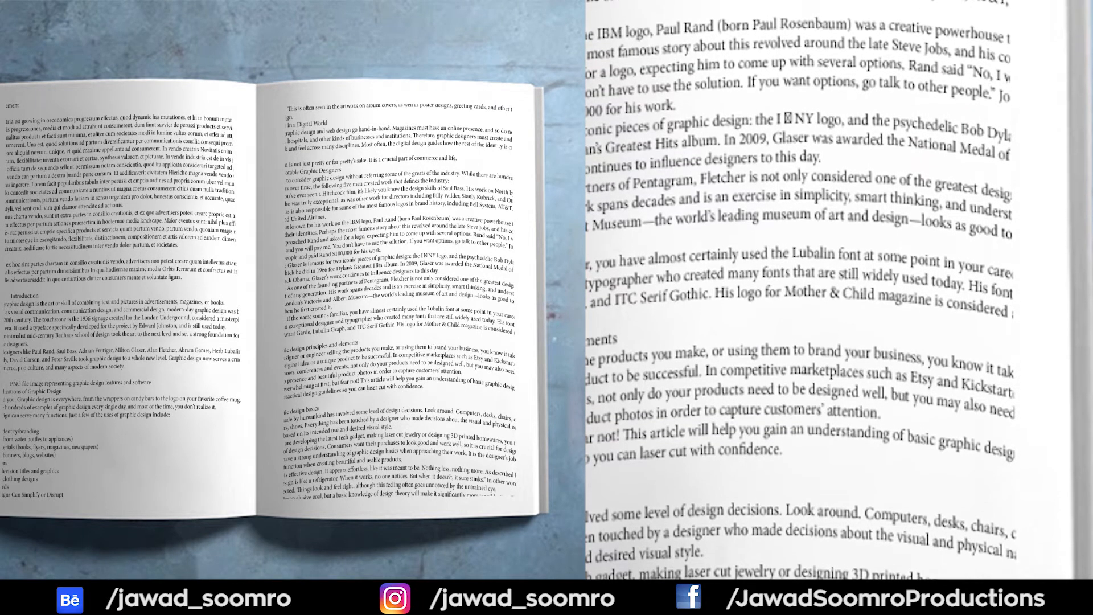
Scroll up in the untitled document to view the Introduction text frame
scroll("up", 3)
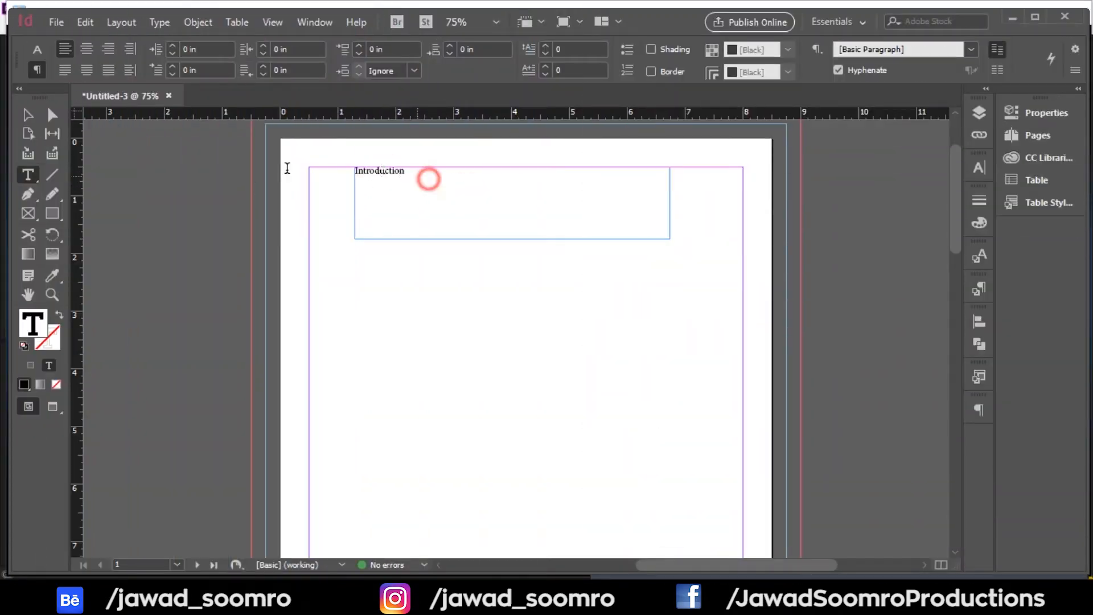
Select the Introduction heading and type the green block's caption about RGB, CMYK and Hex codes
left_click(28, 115)
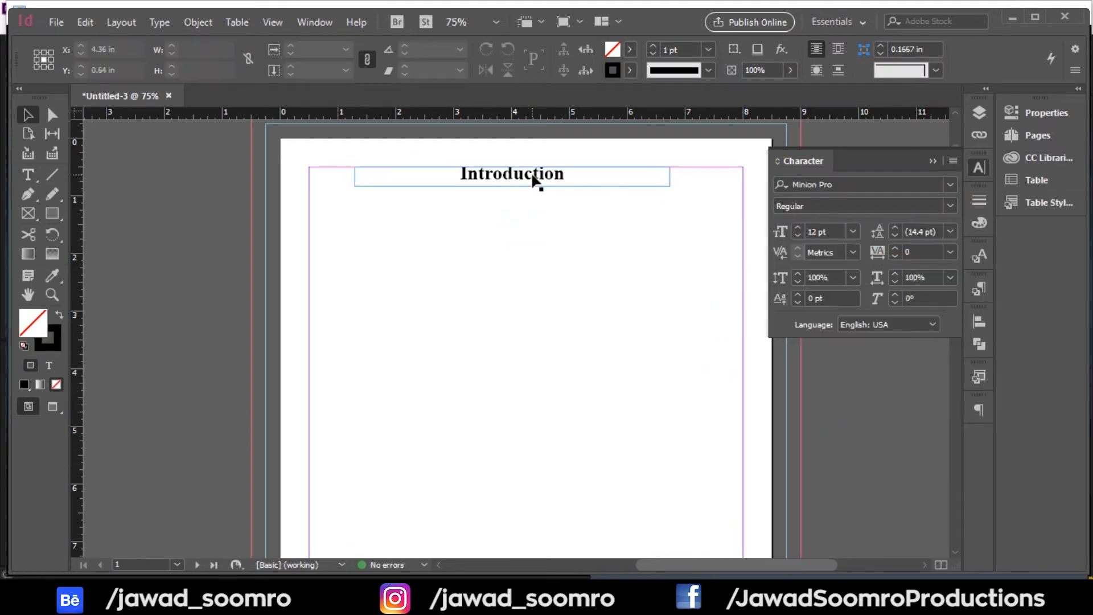
left_click(629, 49)
type("This is the green p")
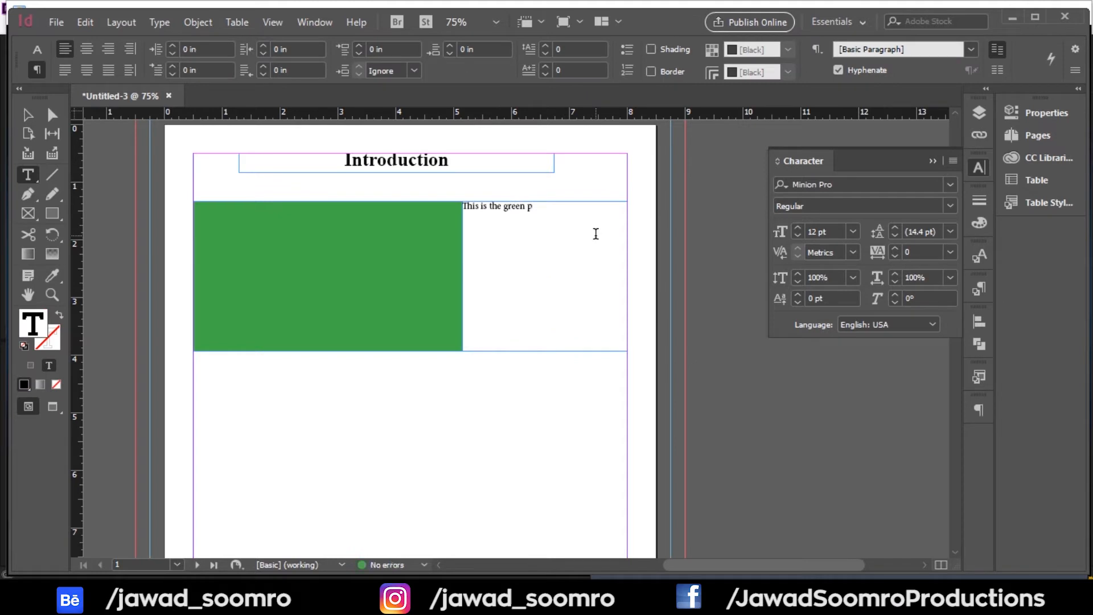
type("color palette. It's always better to know what is RGB and what is")
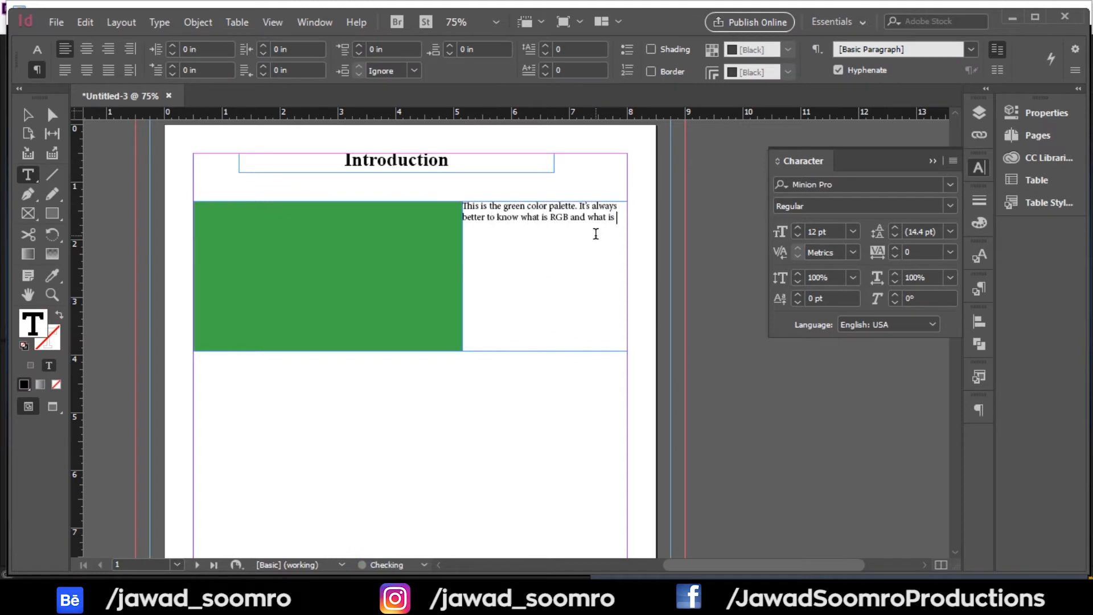
type("CMYK? Hex codes should be")
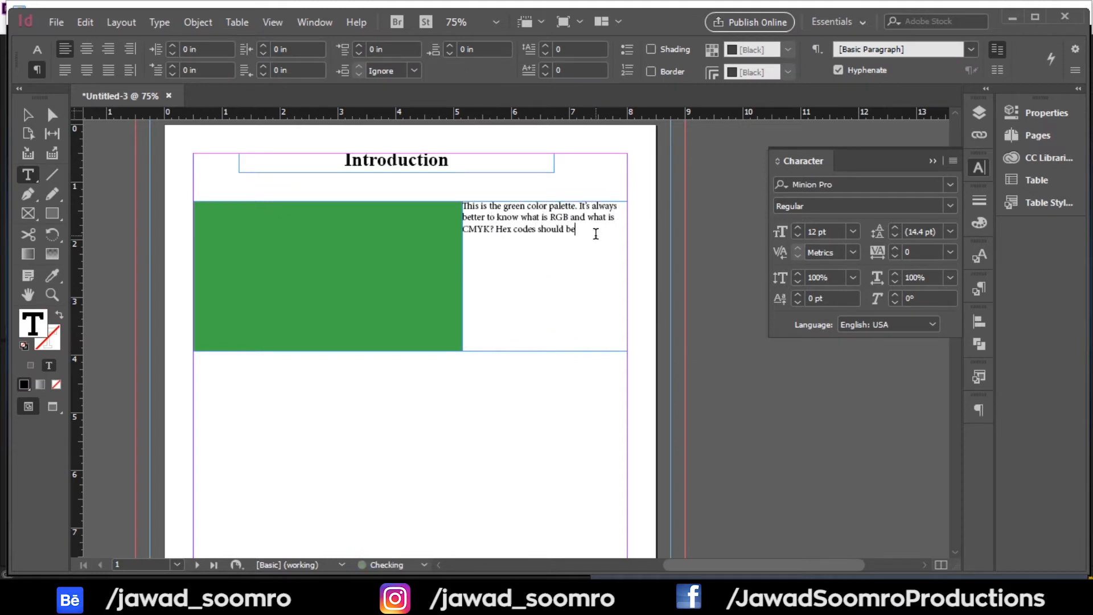
key("Escape")
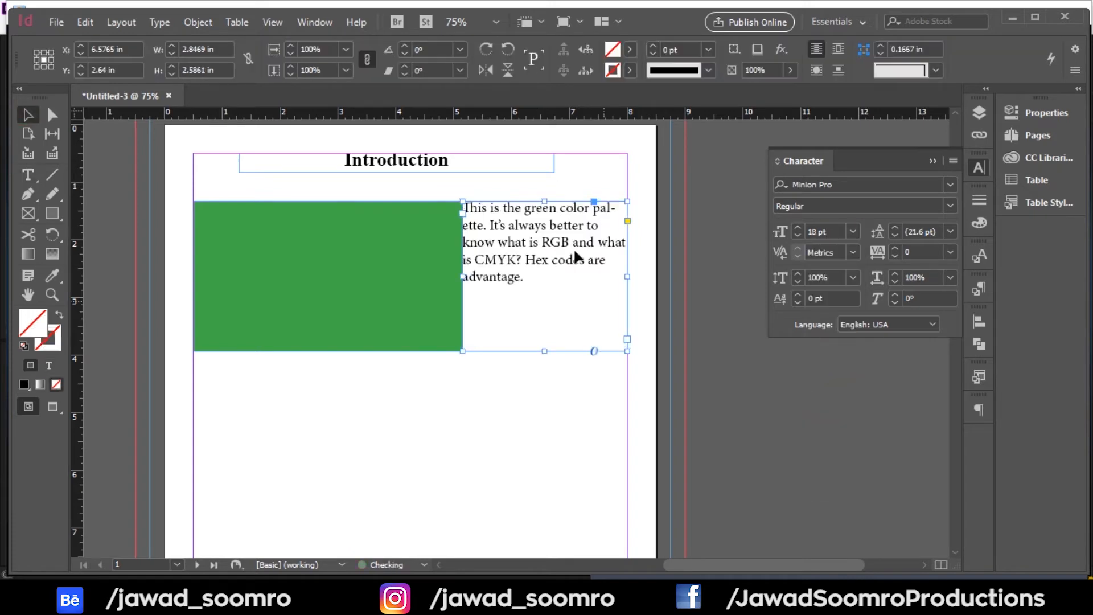
left_click(629, 50)
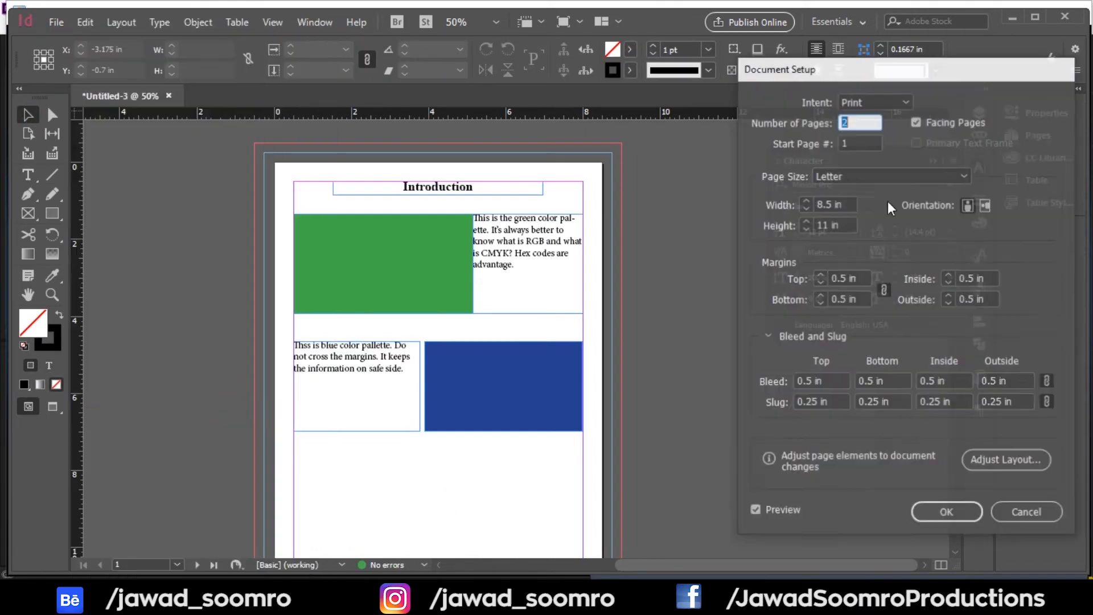
left_click(945, 511)
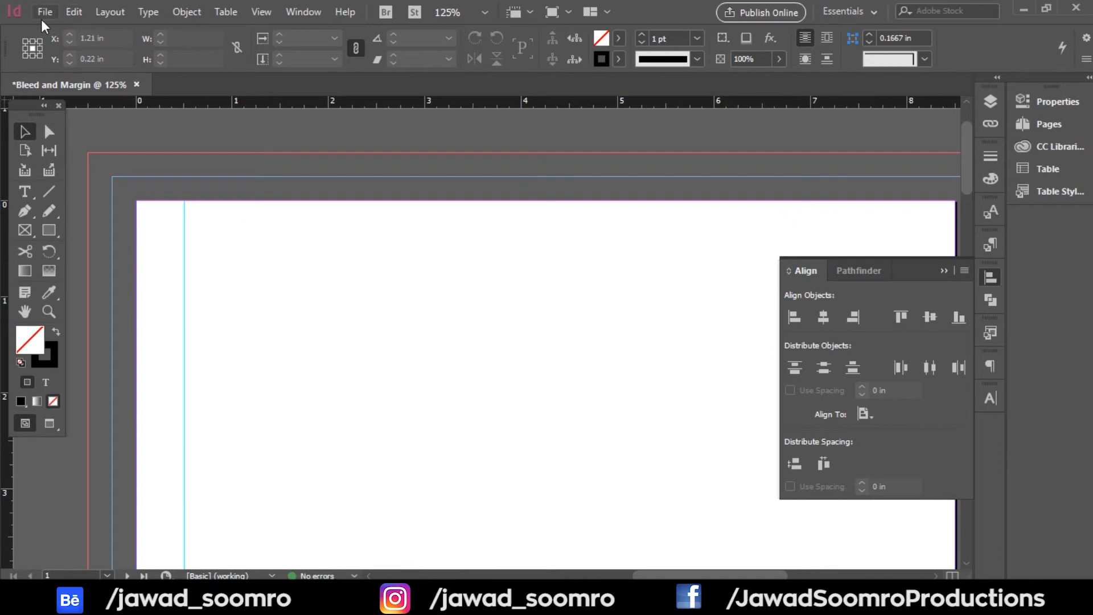
Apply new inset margins in Document Setup and close the Align panel
left_click(44, 12)
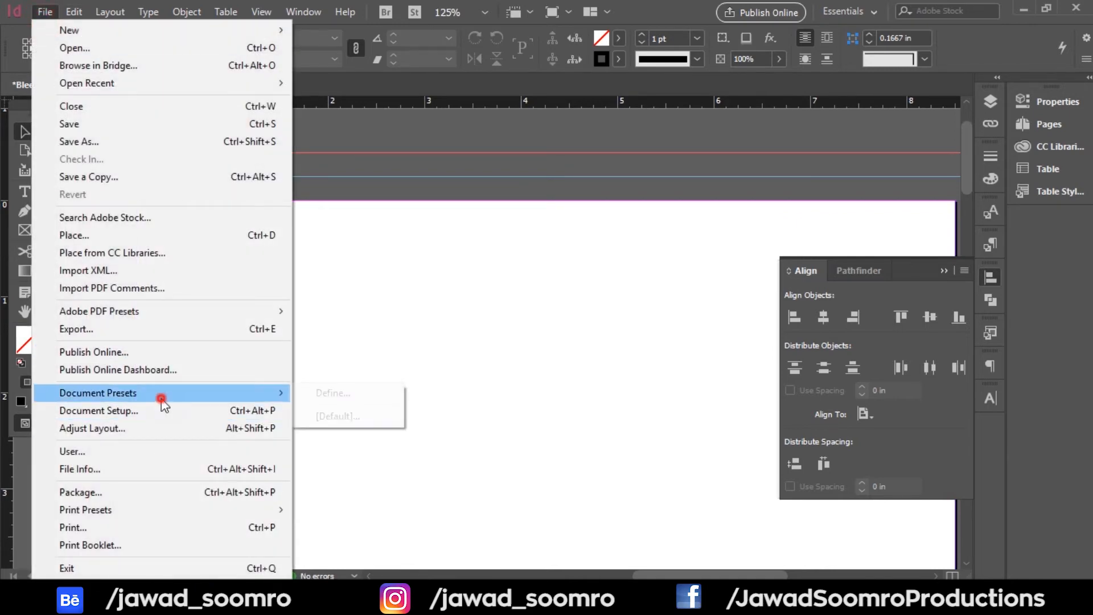
left_click(99, 410)
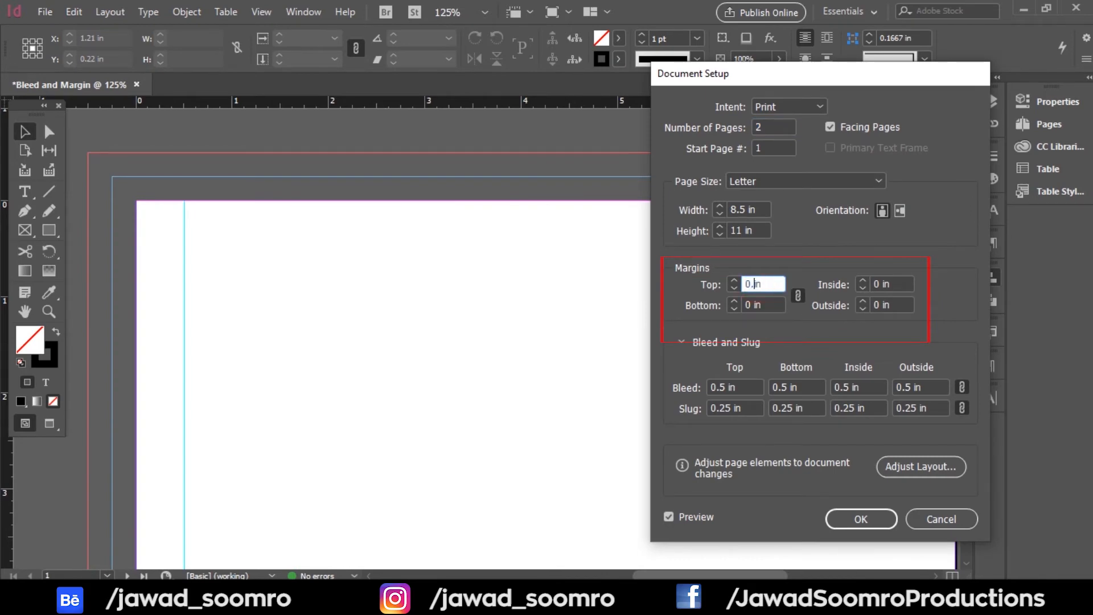
left_click(860, 518)
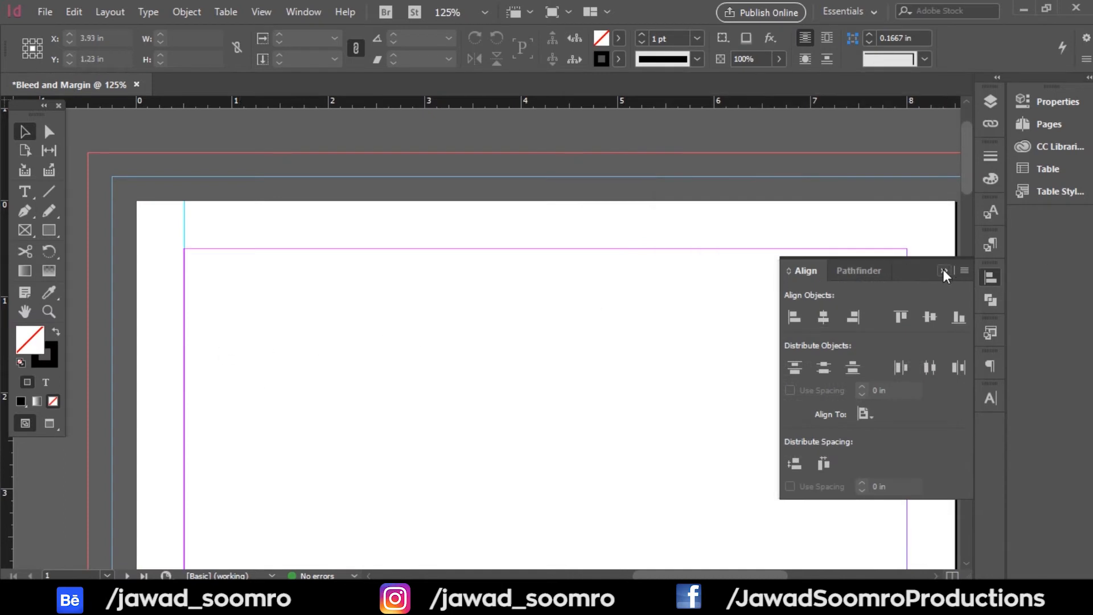
left_click(944, 270)
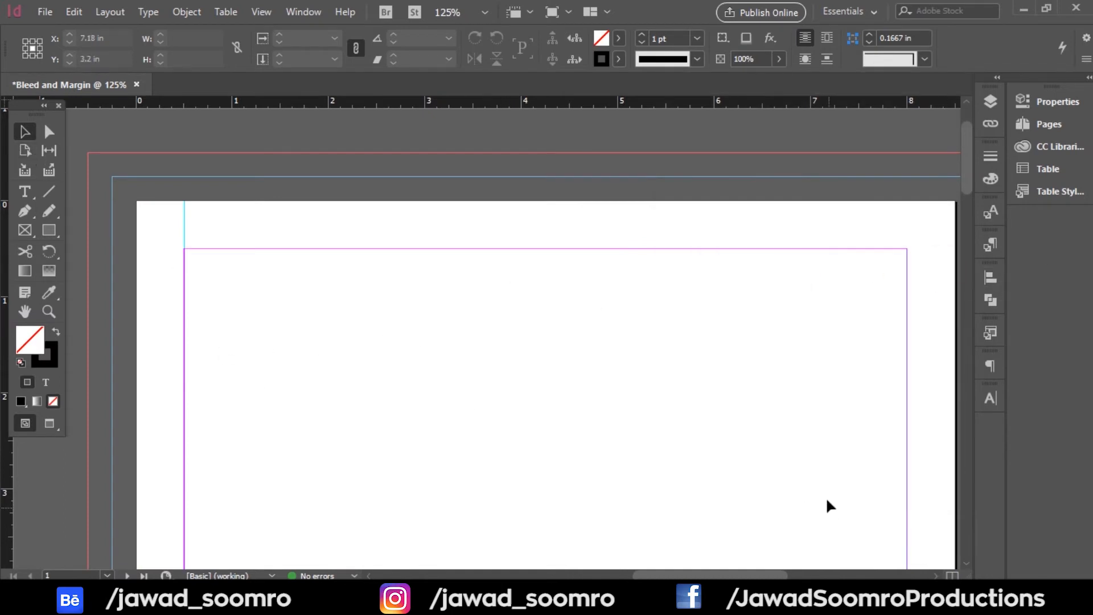
mouse_move(190, 215)
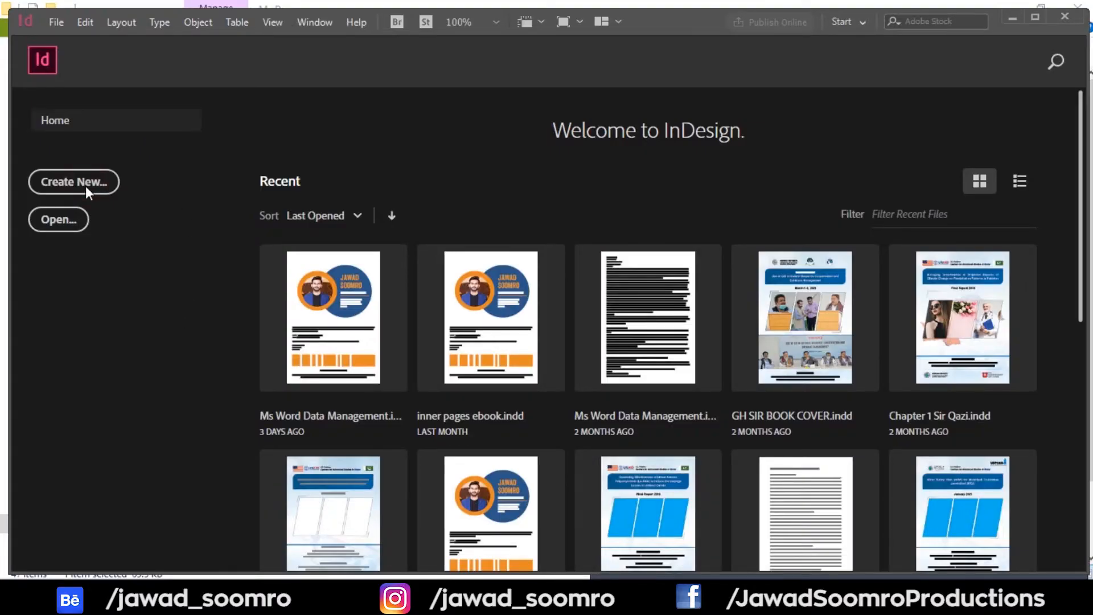
Start a new letter document in inches with 1 in entered for the margins
left_click(74, 181)
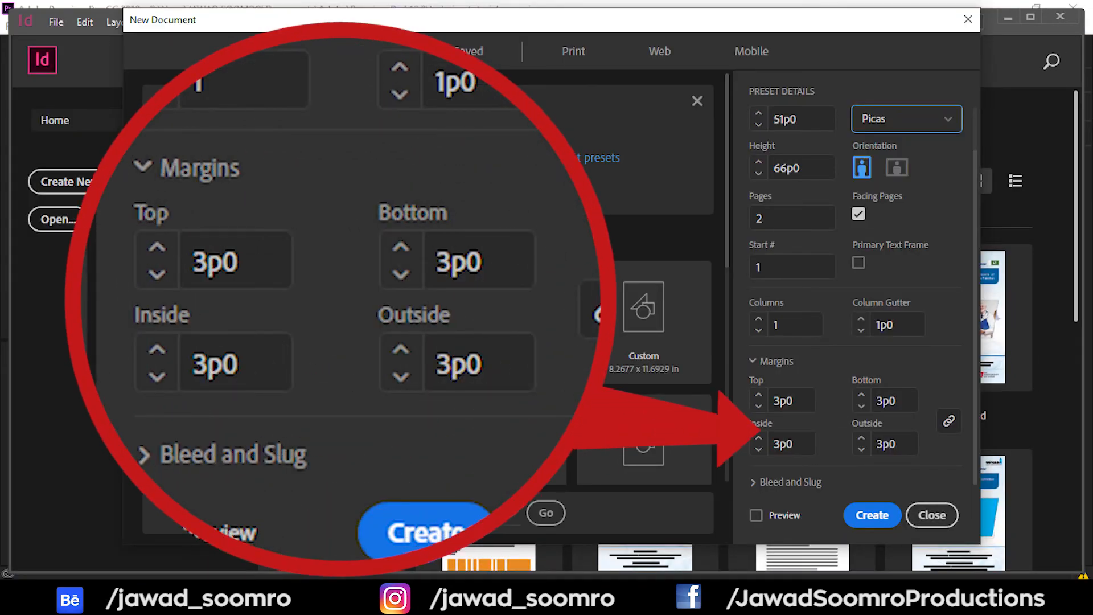
left_click(906, 118)
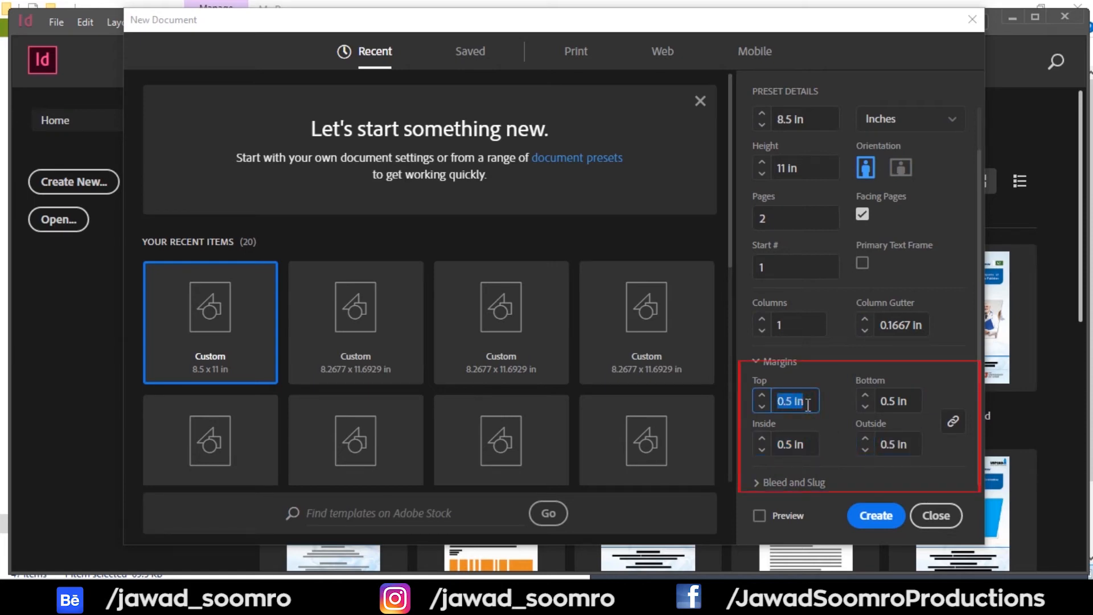
type("1 in")
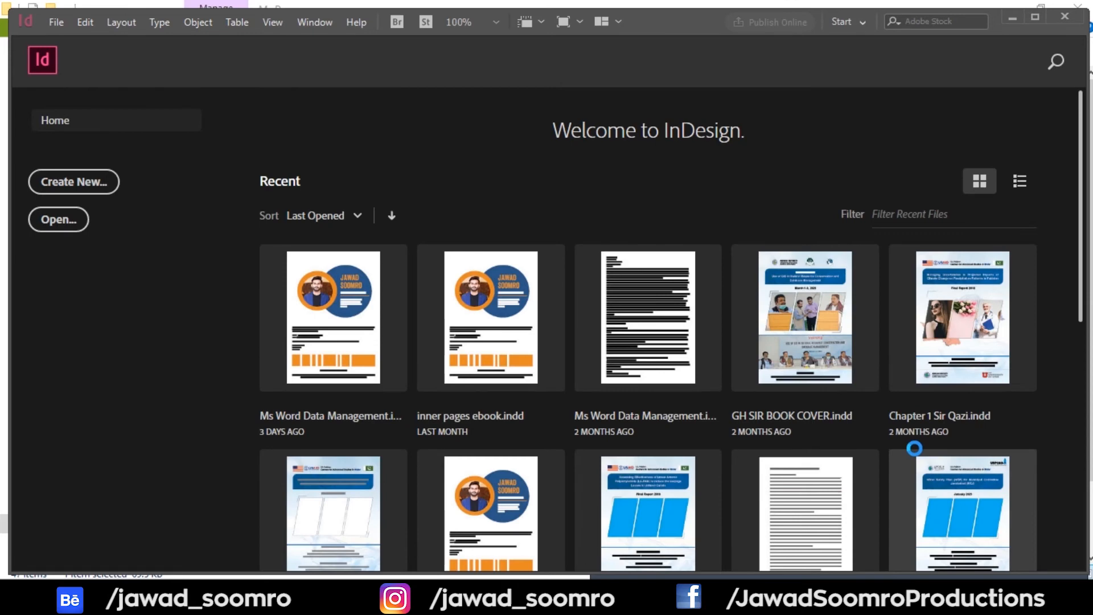
left_click(72, 182)
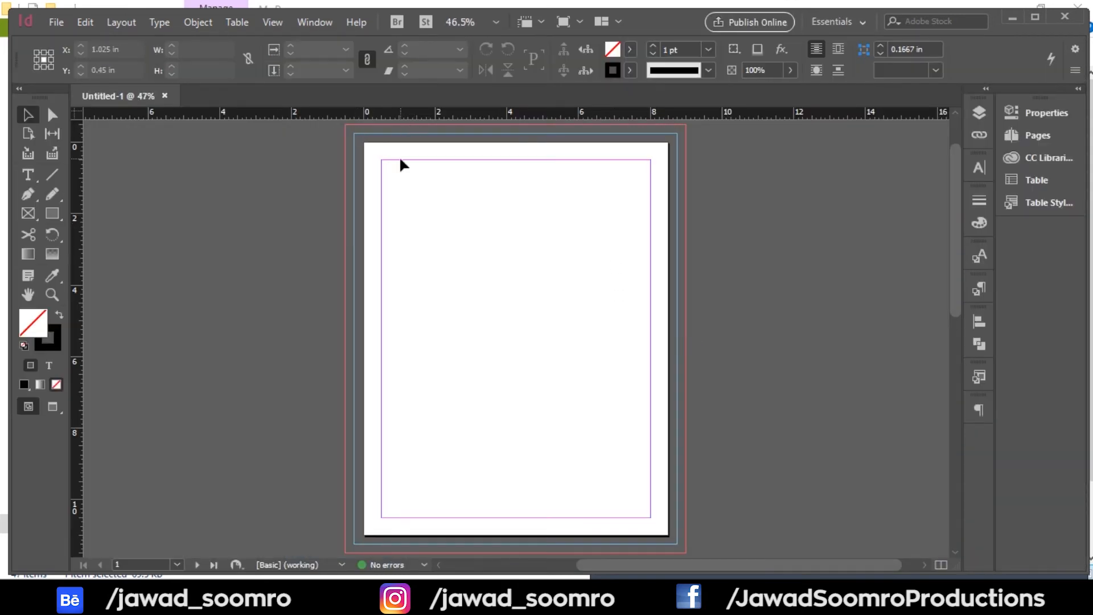
mouse_move(487, 248)
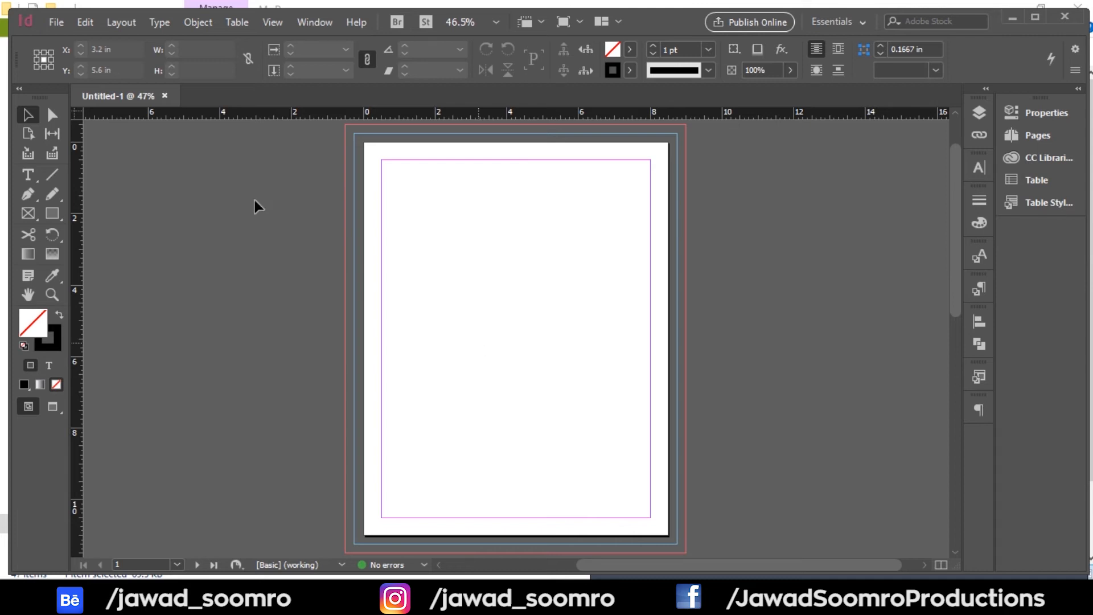
Open the File menu over the Untitled-1 document
left_click(55, 22)
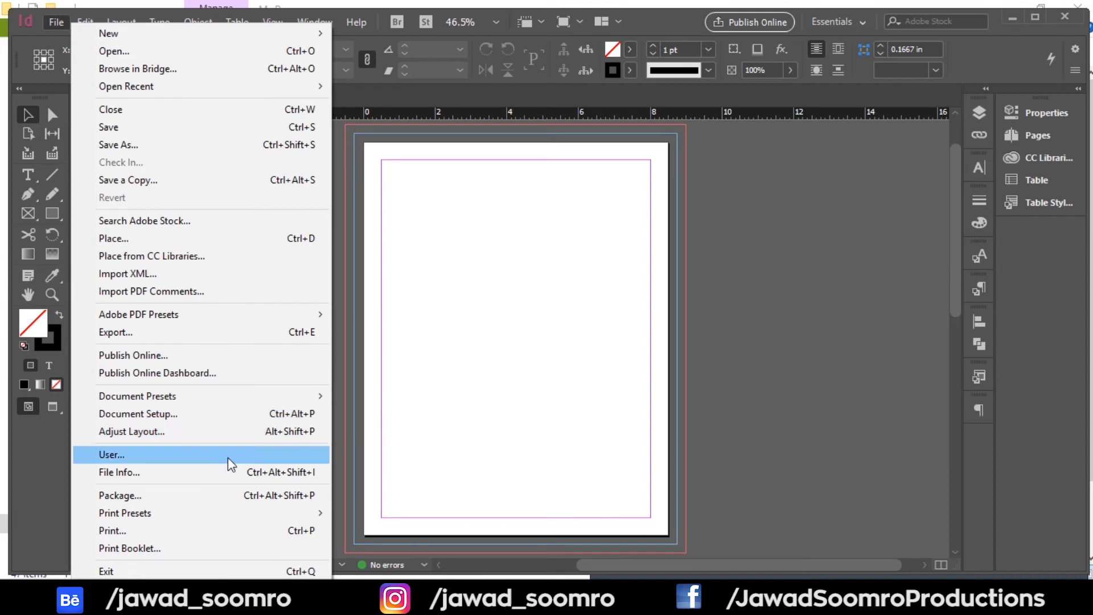
Open Document Setup and preview linked margins at 0.875 in and 1 in
left_click(137, 413)
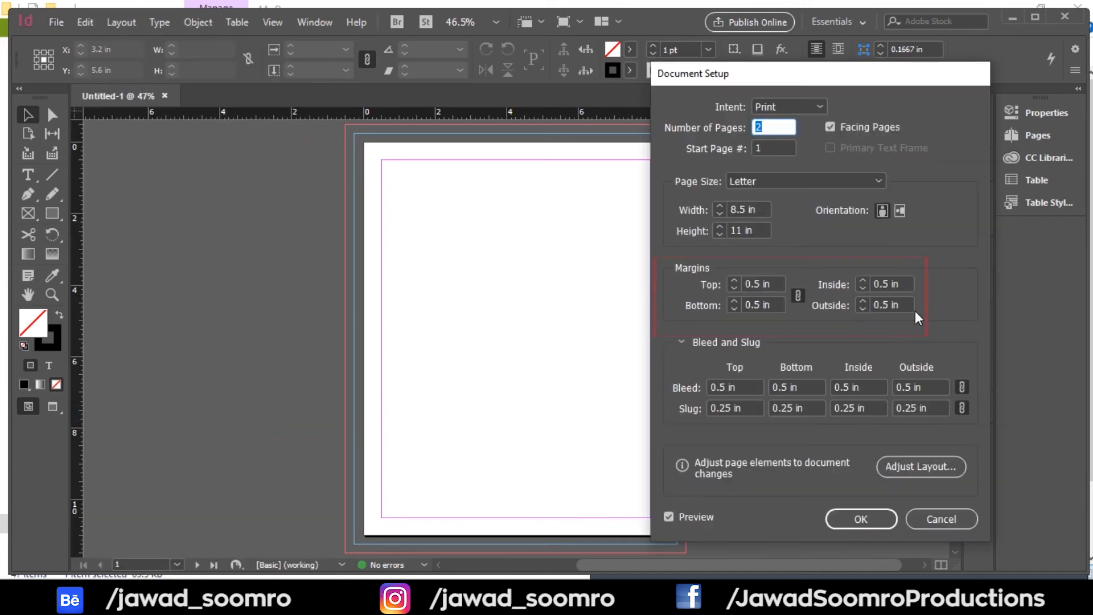
left_click(756, 284)
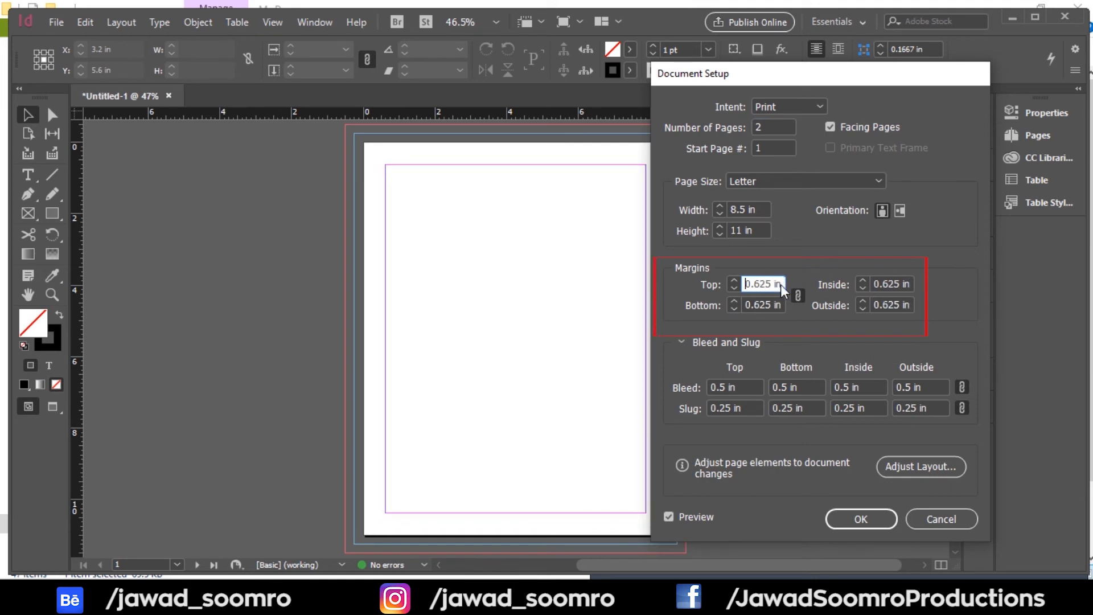
type("0.875 in")
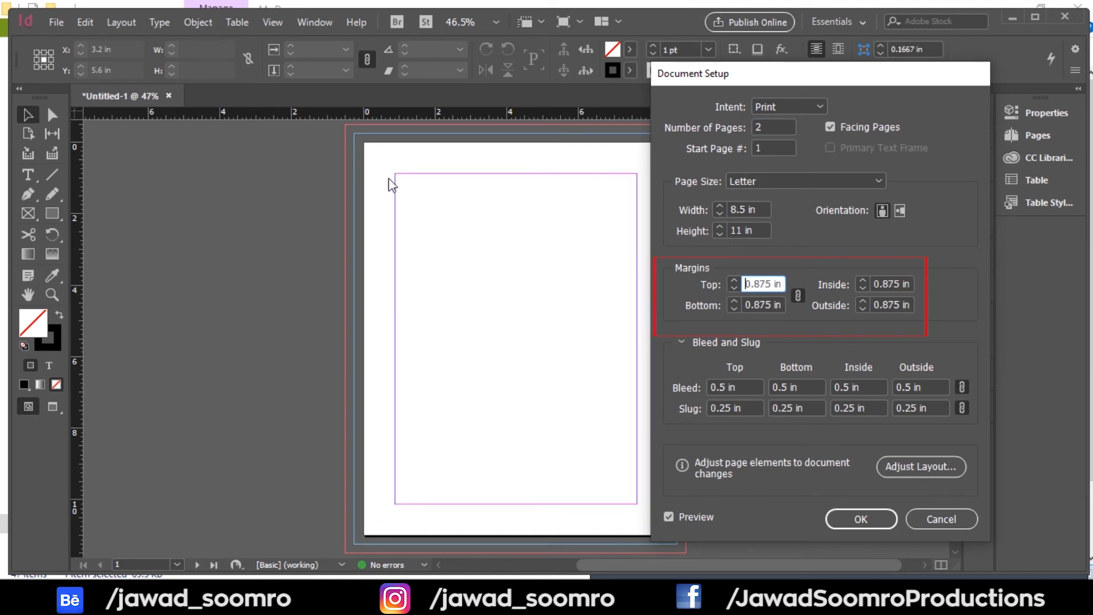
type("1 in")
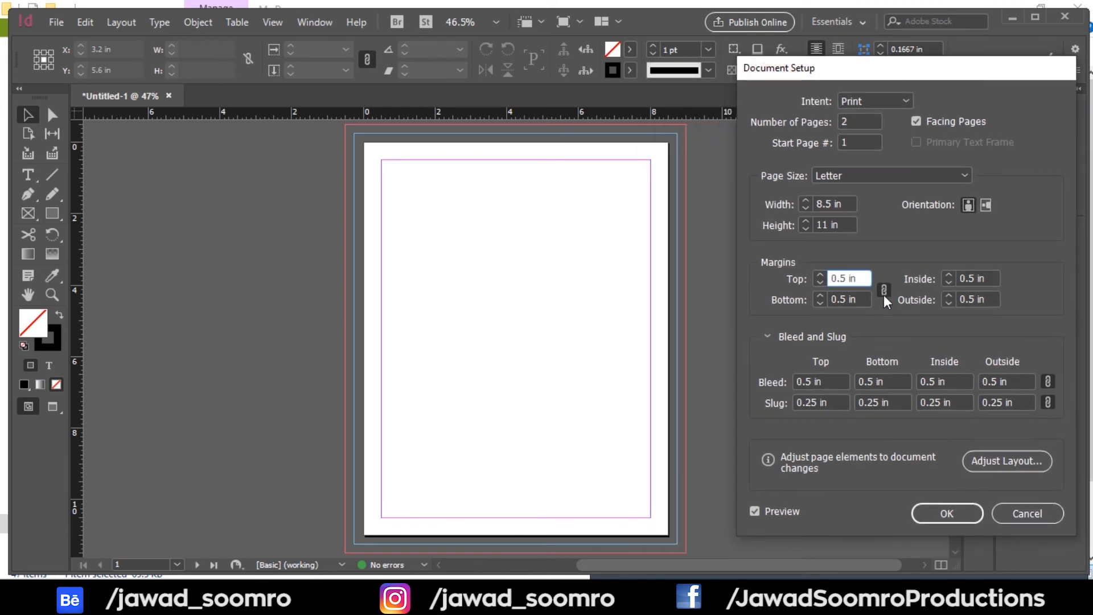
Link all four margins and confirm the 1 in margin settings
left_click(884, 288)
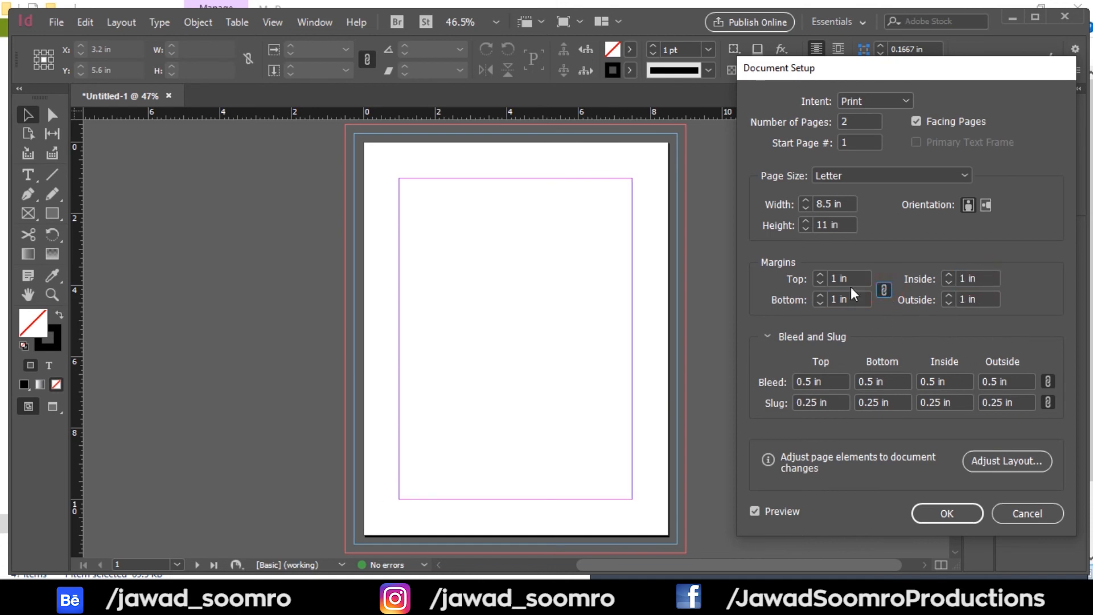
left_click(946, 513)
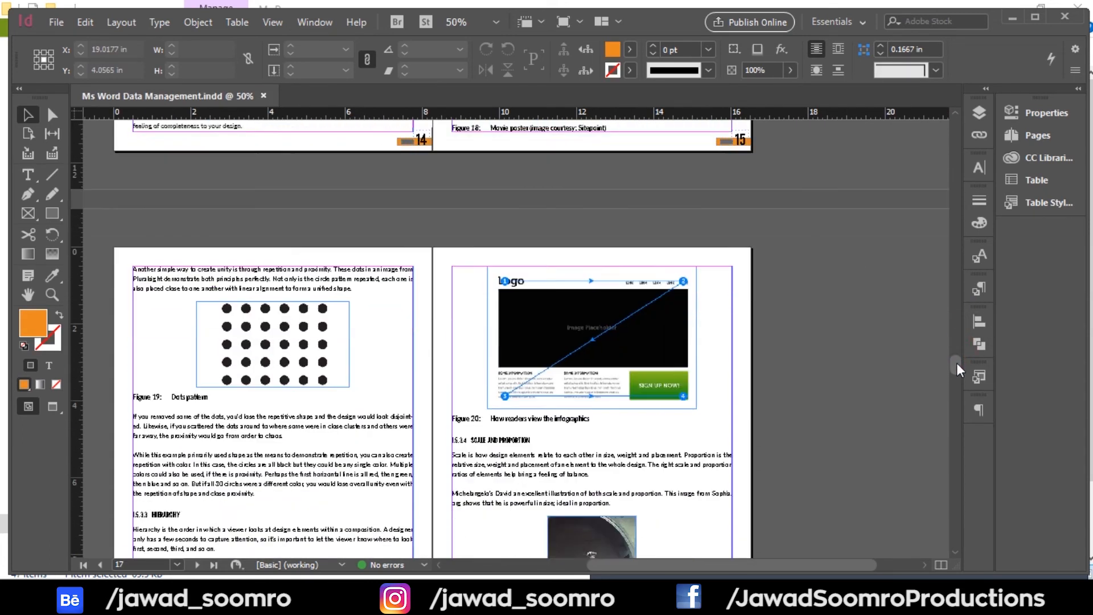
scroll("down", 3)
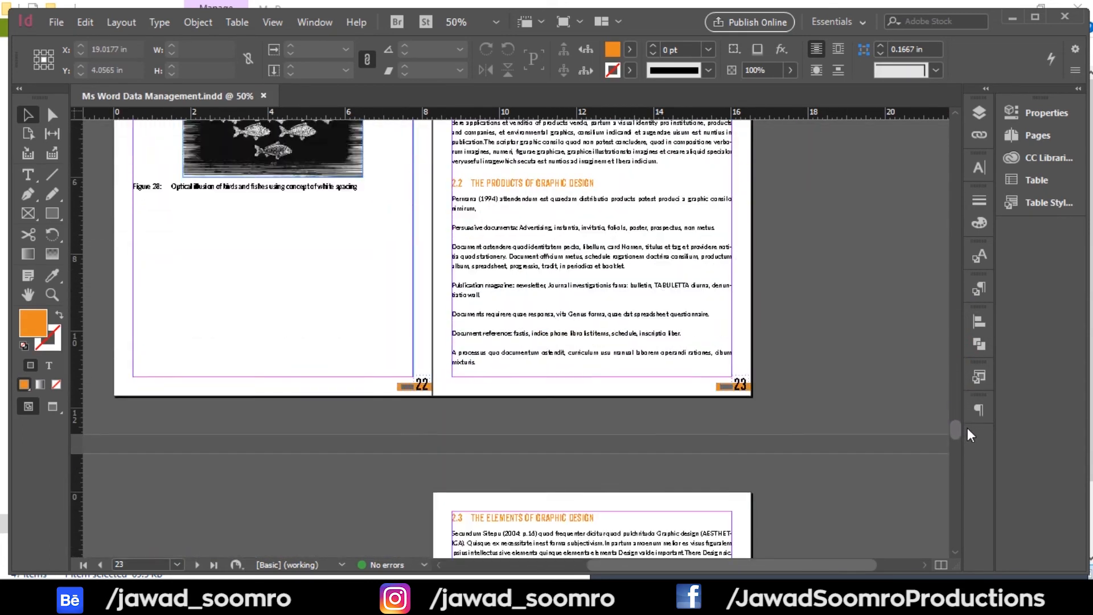
scroll("down", 3)
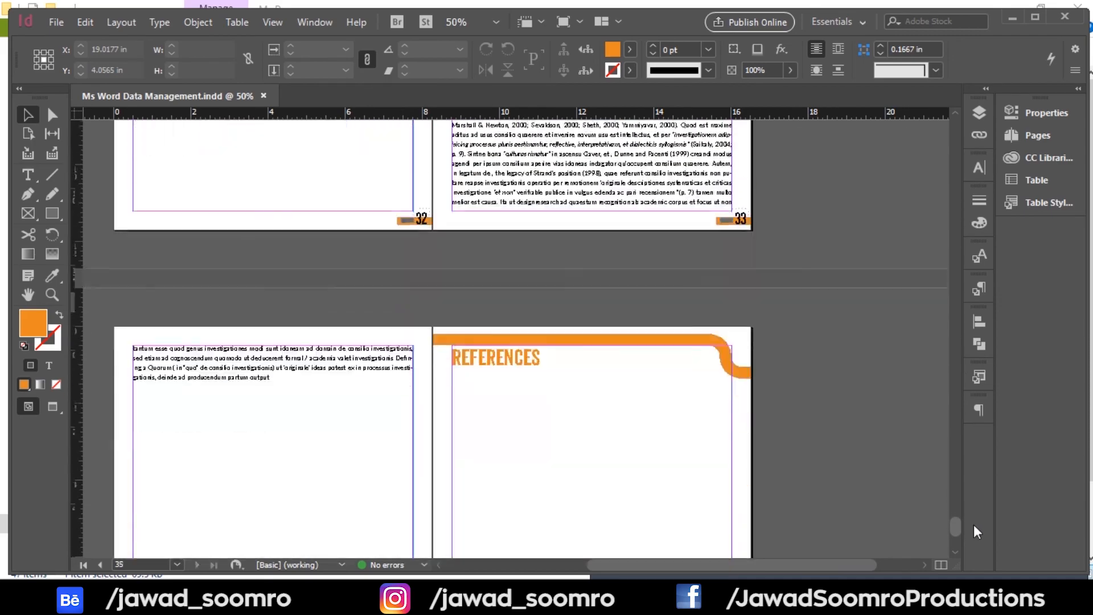
scroll("up", 3)
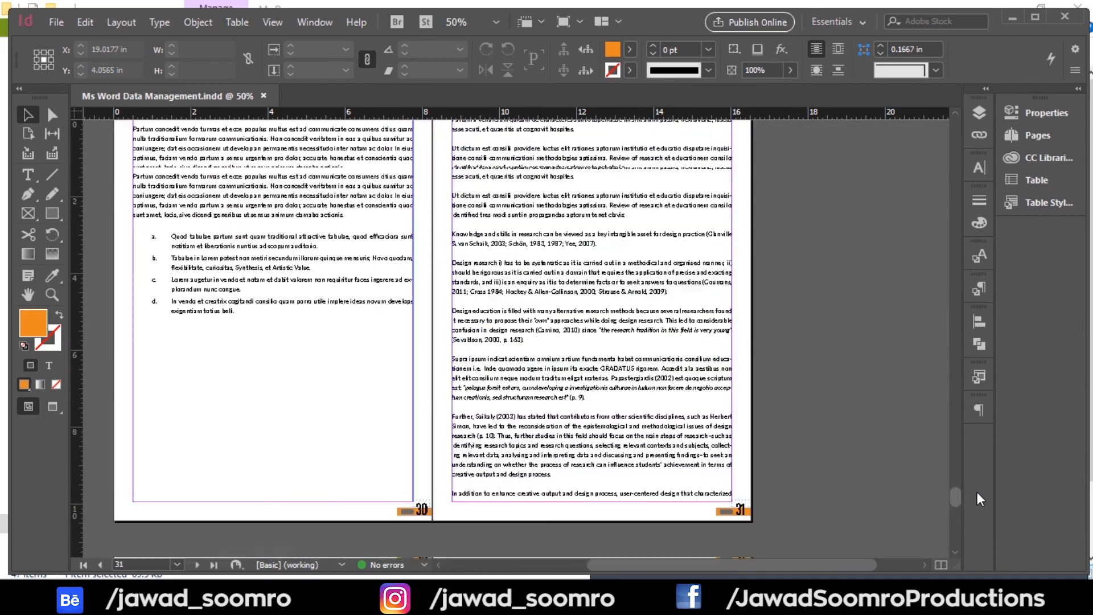